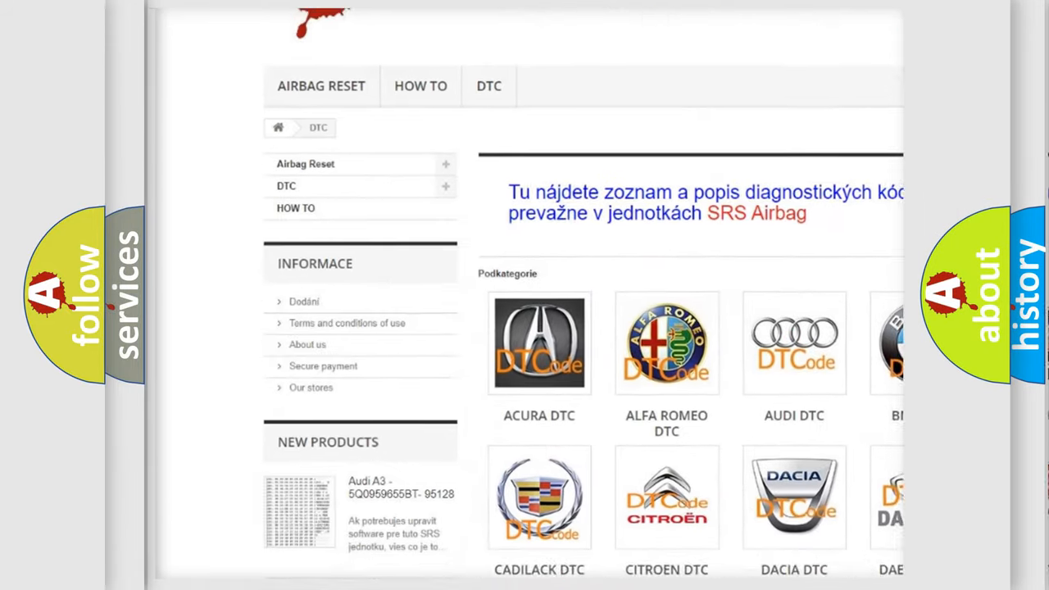
Scroll the DTC website past the car-brand logos to the table of B-prefixed codes
scroll("down", 3)
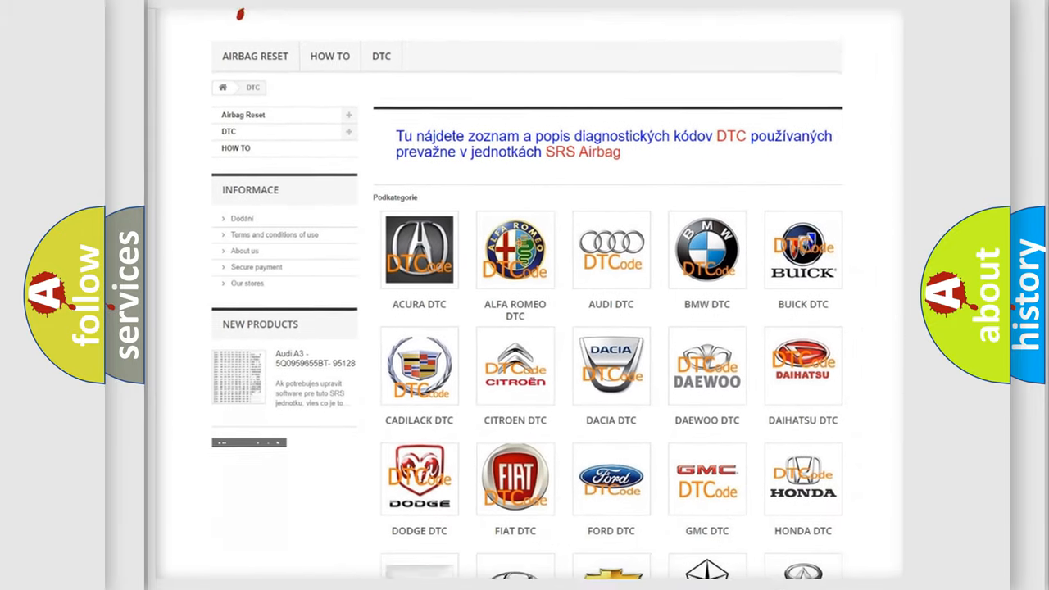
scroll("down", 3)
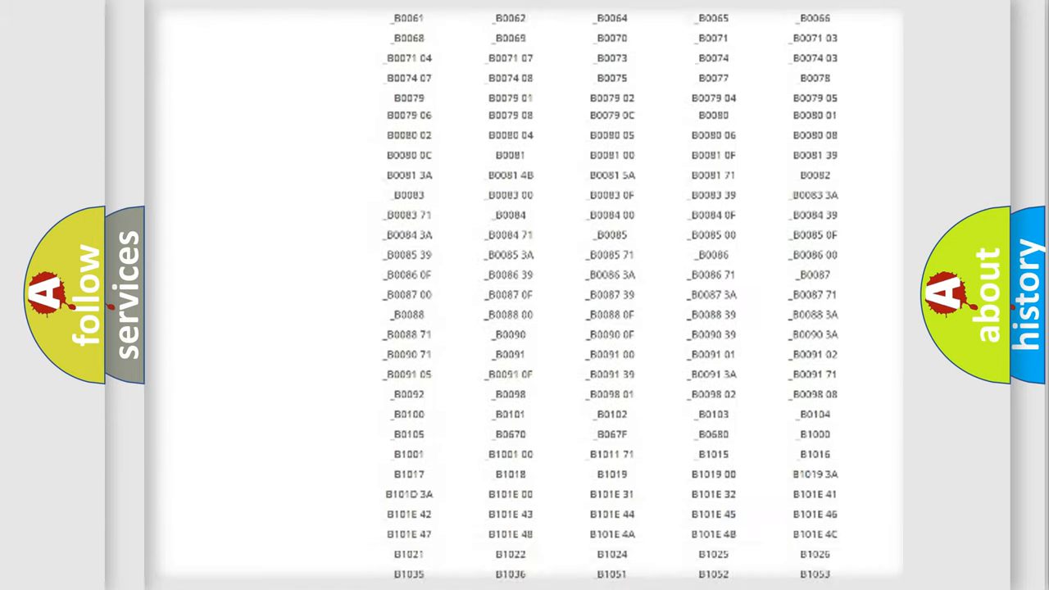
scroll("up", 3)
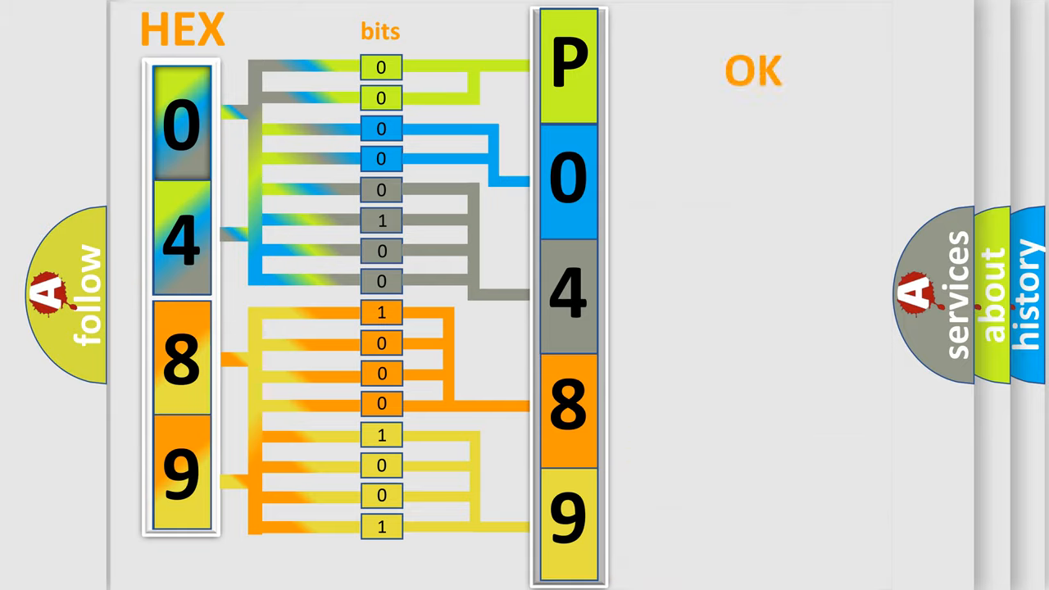
Advance the animation decoding hex bytes 04 89 into bits and the code P0489
left_click(753, 71)
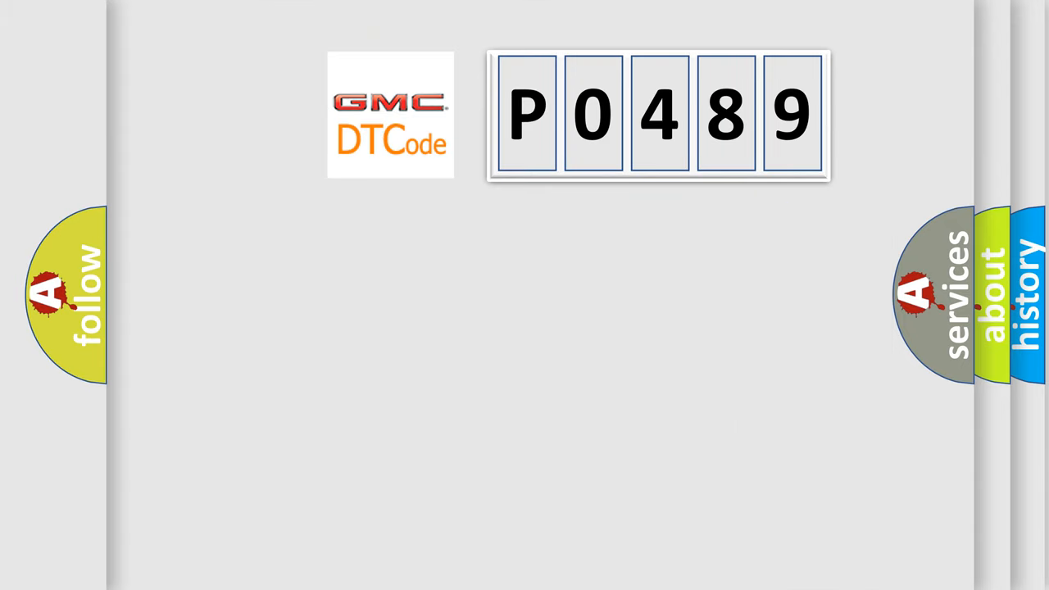